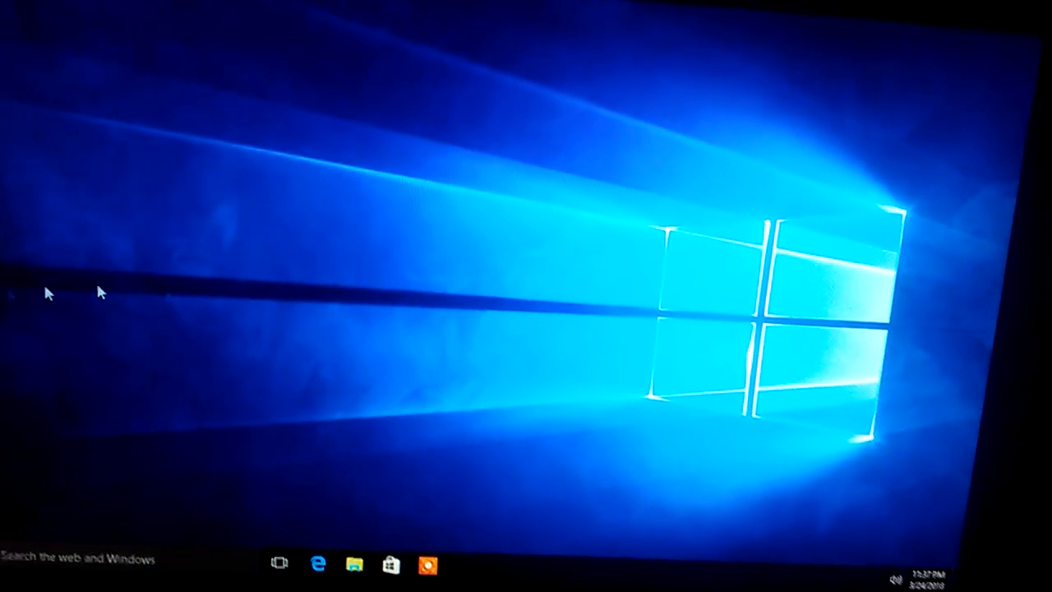
Open the Windows 10 Start menu from the taskbar to show its live tiles
left_click(8, 575)
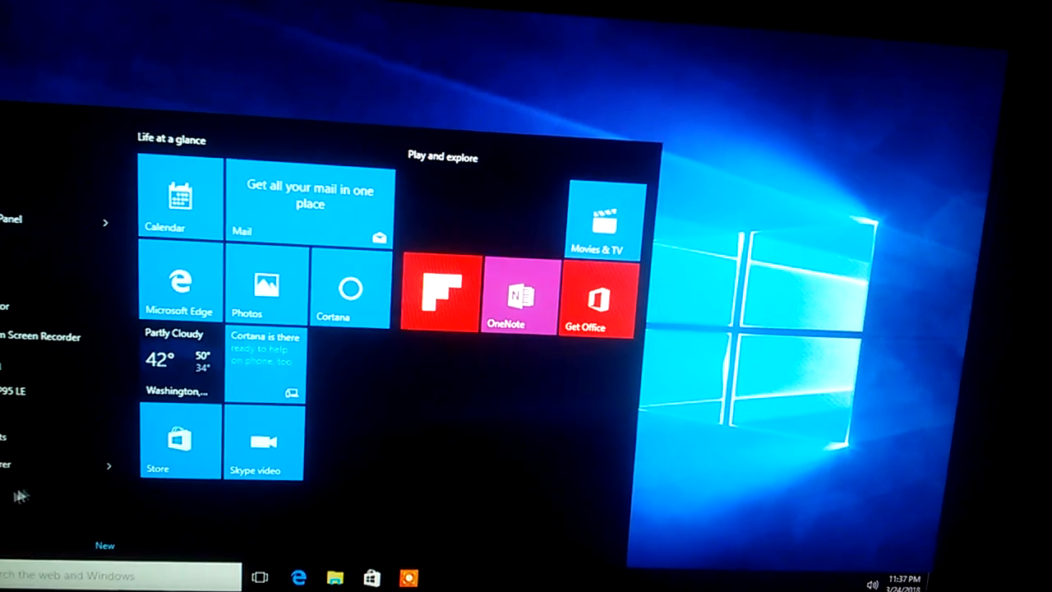